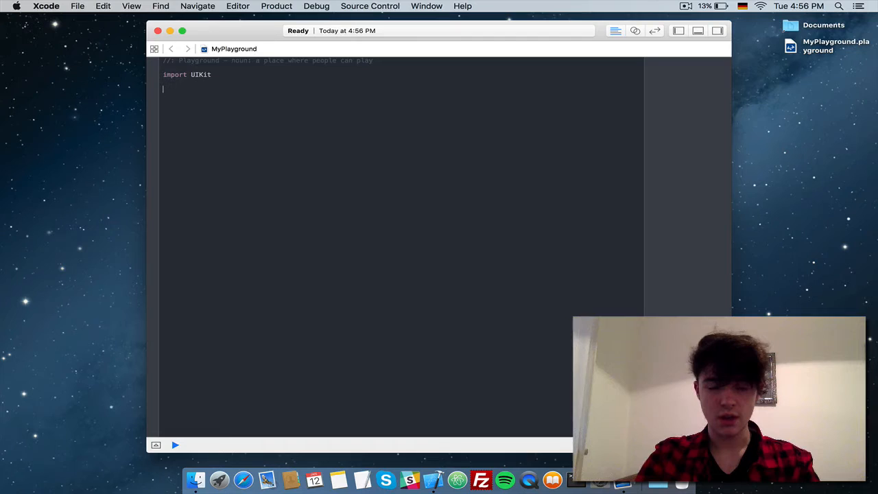
Write an empty func calculateResitance() { } below import UIKit
{"action": "type", "text": "func"}
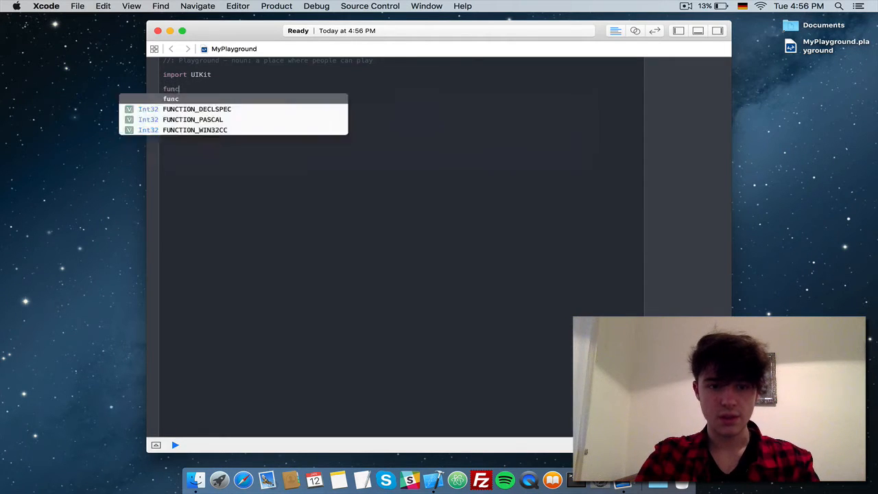
{"action": "key", "text": "Escape"}
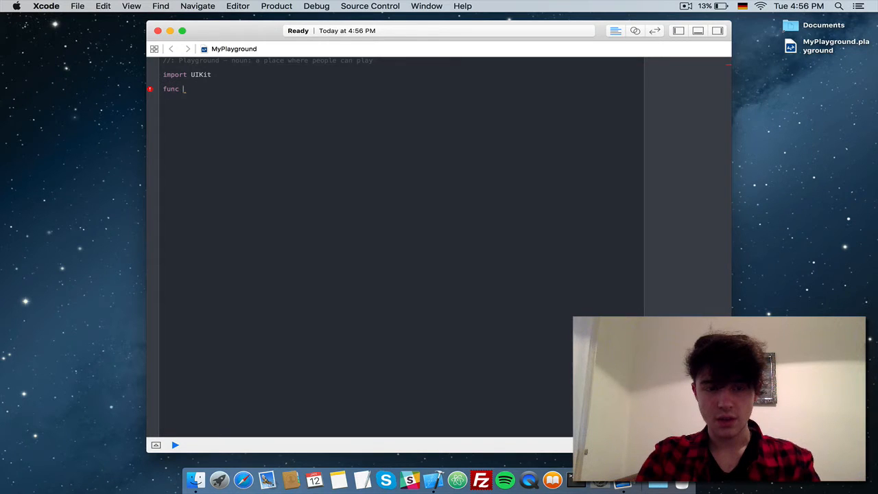
{"action": "type", "text": "calculate"}
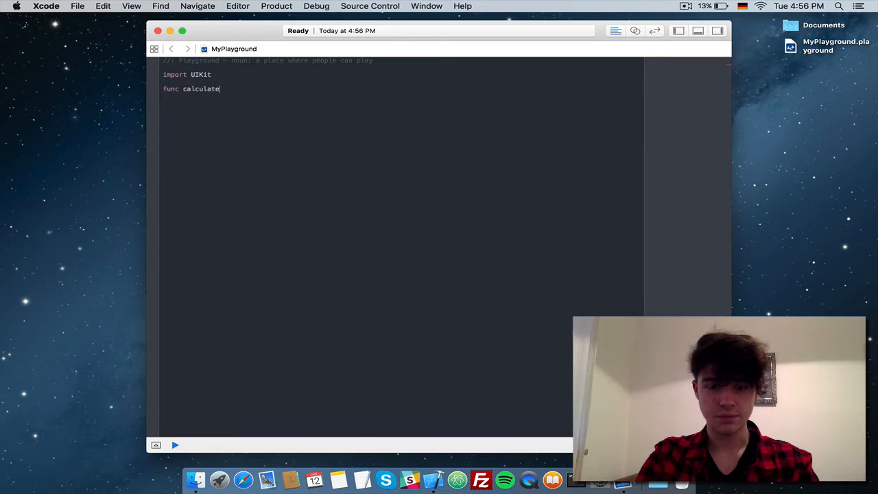
{"action": "type", "text": "Resitance() {"}
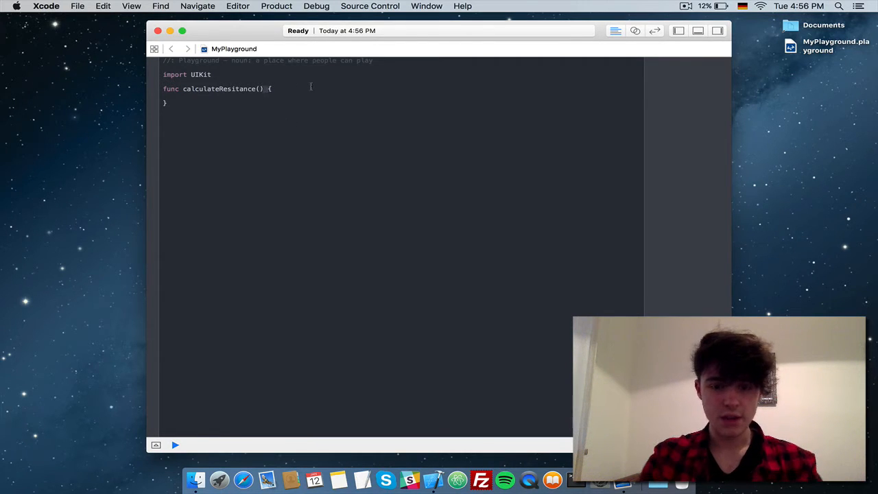
Change the signature to calculateResitance(tension: Double) -> Double
{"action": "type", "text": "->"}
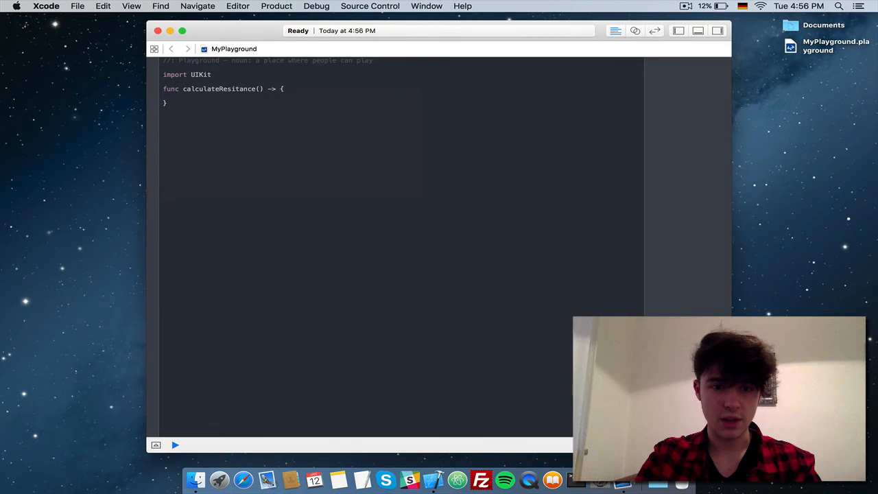
{"action": "type", "text": "Bool"}
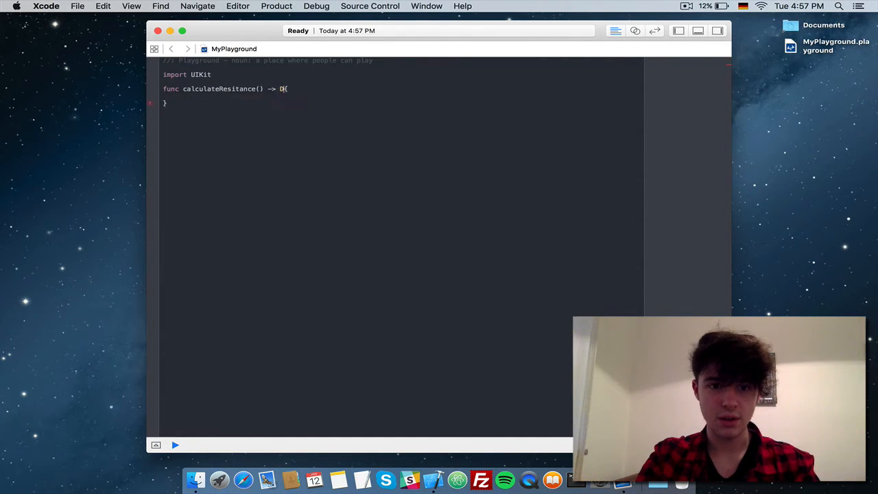
{"action": "type", "text": "ouble"}
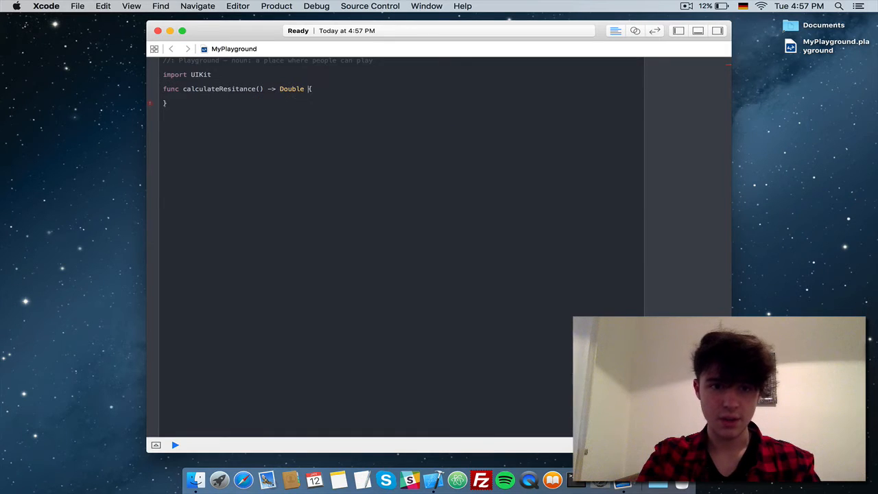
{"action": "left_click", "coordinate": [175, 445]}
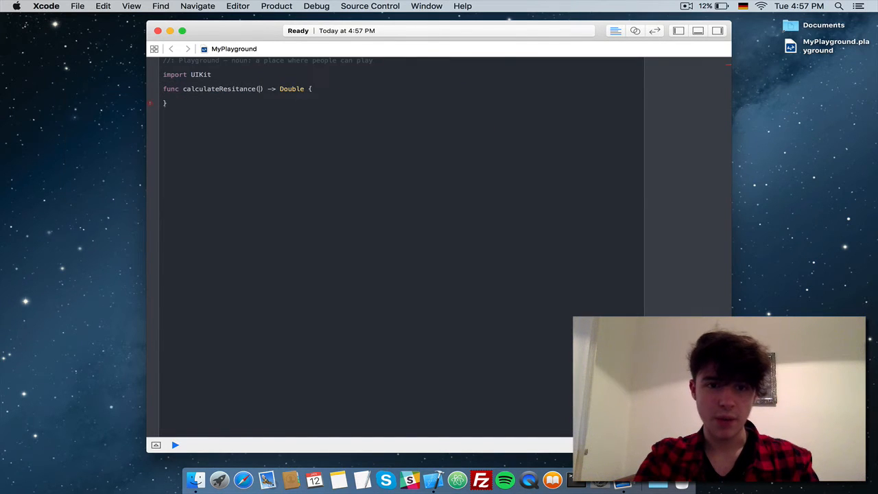
{"action": "left_click", "coordinate": [175, 445]}
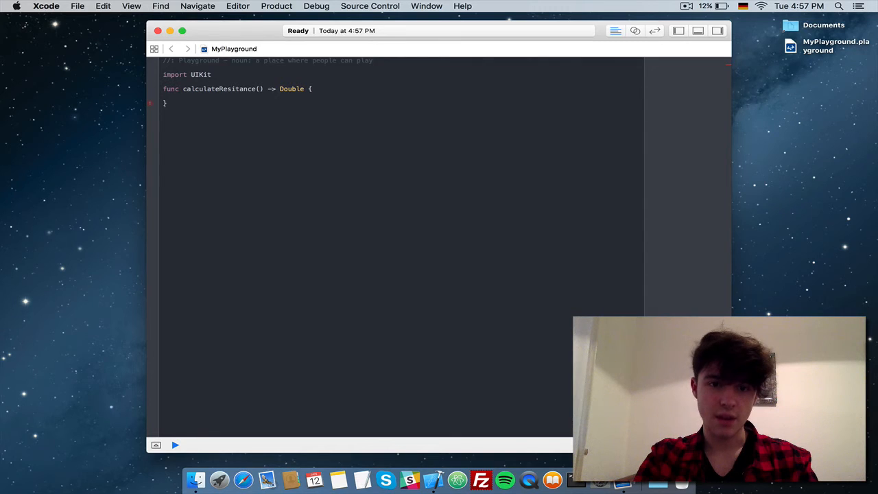
{"action": "type", "text": "tensid"}
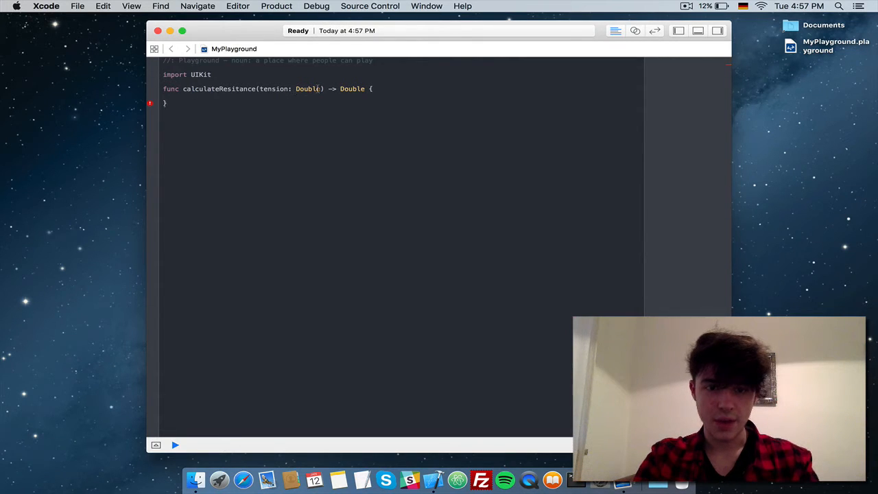
Add a second parameter current: Double after tension and begin a return line
{"action": "type", "text": ","}
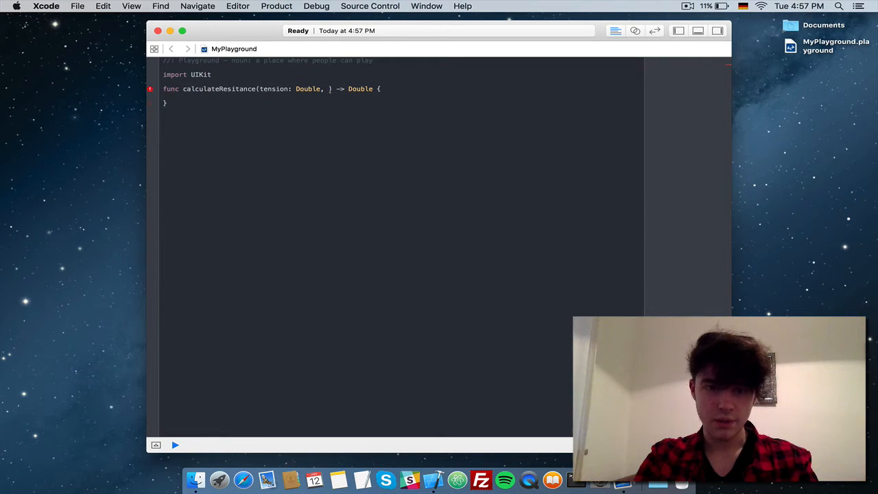
{"action": "type", "text": "current:"}
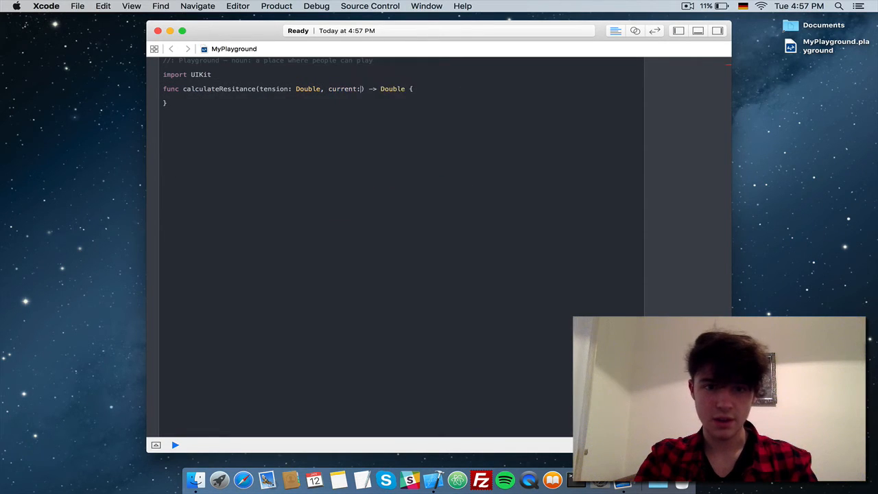
{"action": "type", "text": "Double"}
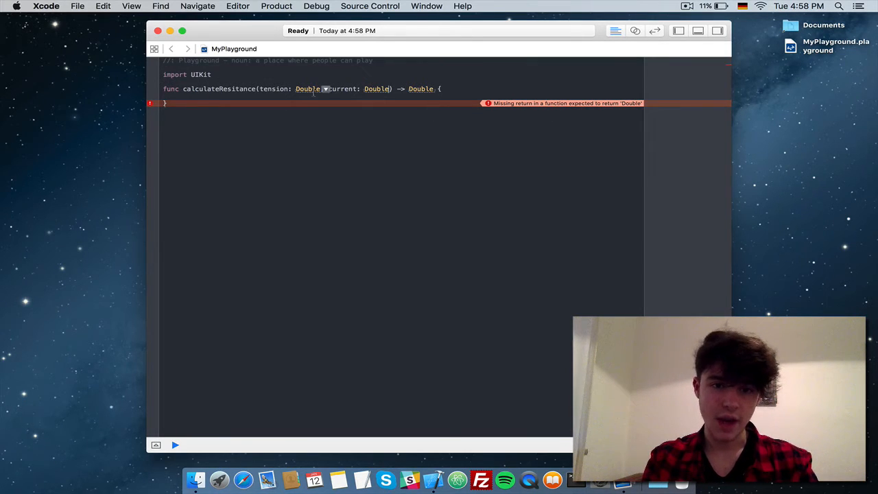
{"action": "type", "text": ","}
{"action": "left_click", "coordinate": [322, 96]}
{"action": "type", "text": "return"}
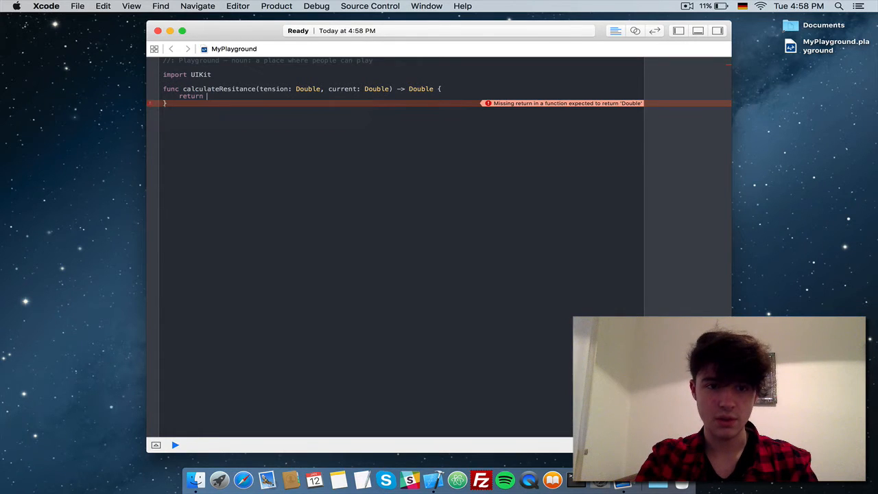
Remove the test return value and label the parameters U tension and I current
{"action": "left_click", "coordinate": [175, 445]}
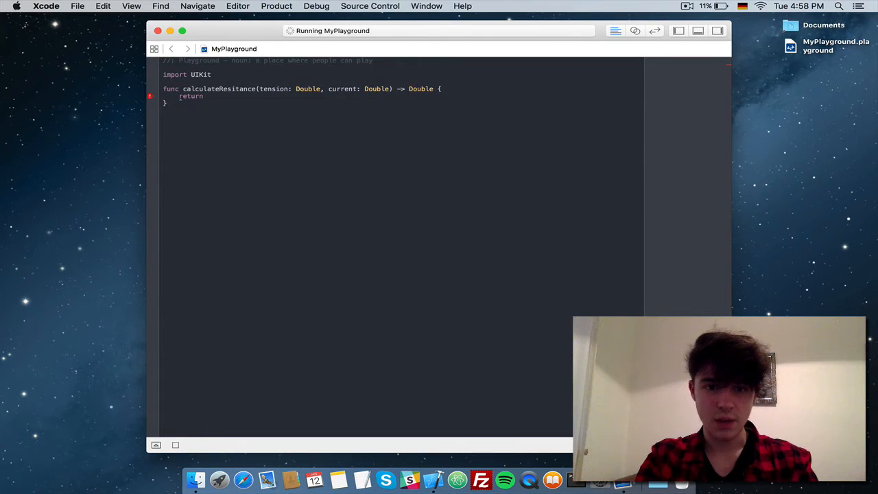
{"action": "type", "text": "5"}
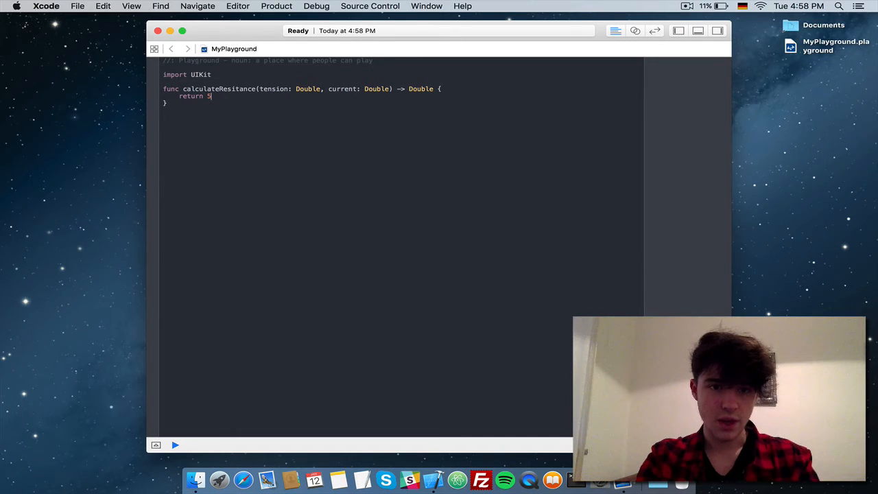
{"action": "key", "text": "backspace"}
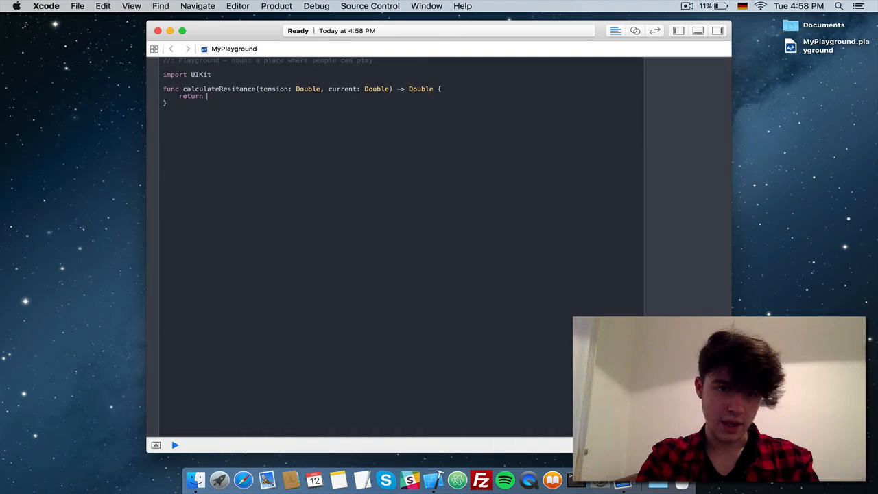
{"action": "left_click", "coordinate": [175, 445]}
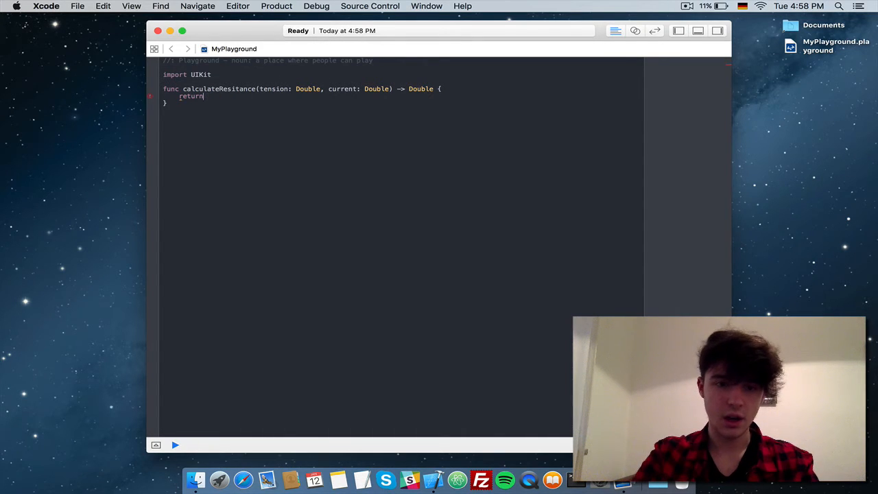
{"action": "left_click", "coordinate": [175, 444]}
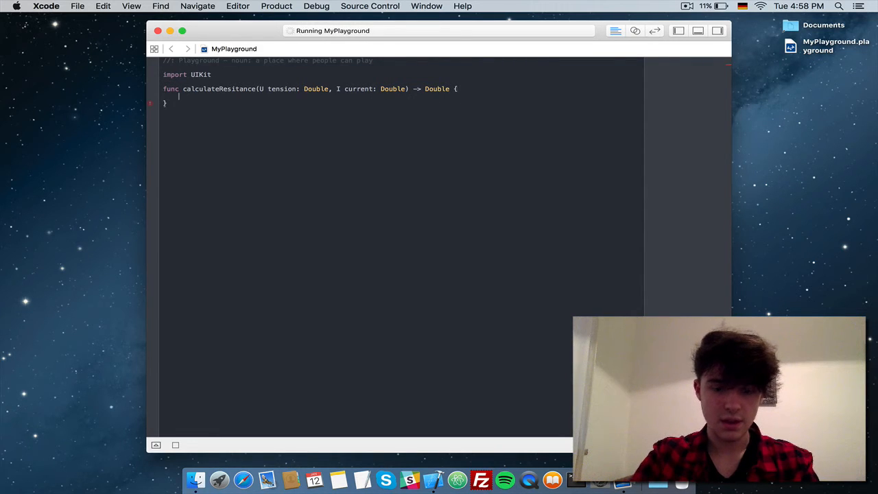
Make the function body return tension / current
{"action": "type", "text": "return"}
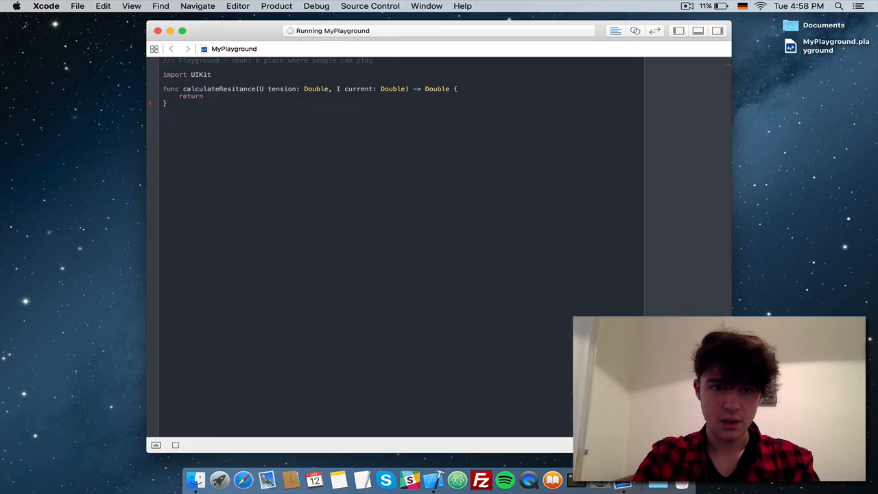
{"action": "type", "text": "tension /"}
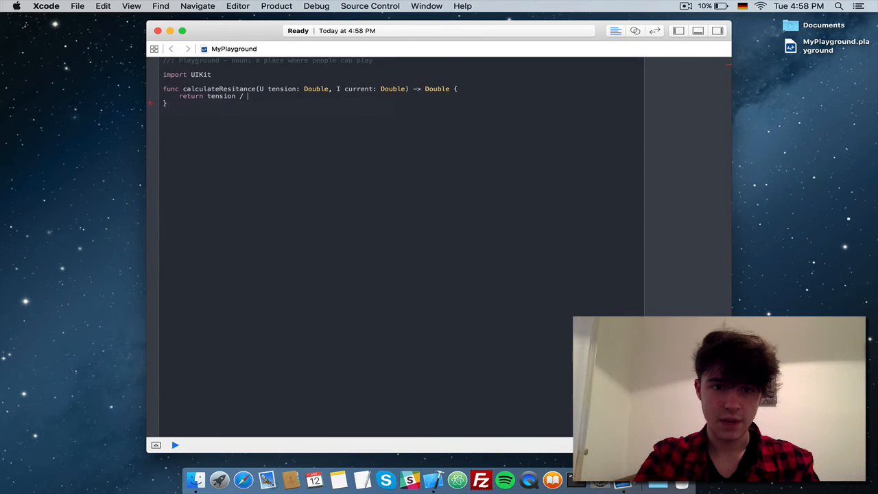
{"action": "type", "text": "current"}
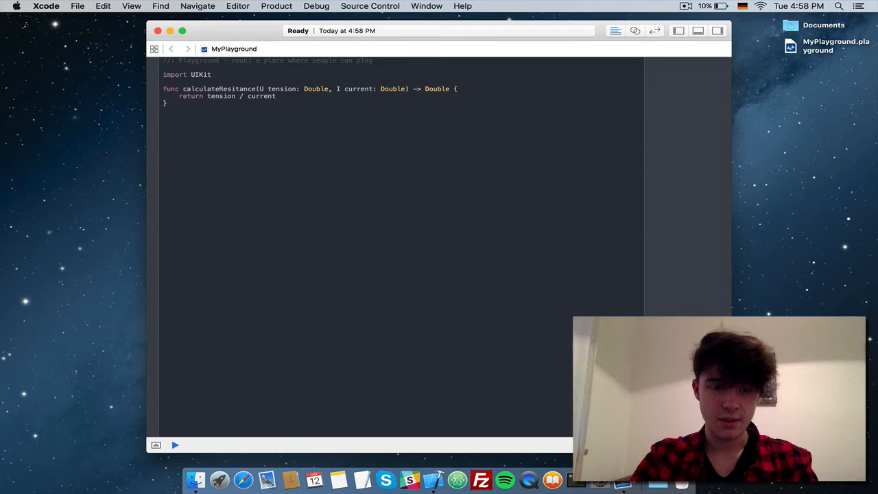
Call calculateResitance(U: 3, I: 2) below the function, yielding 1.5
{"action": "left_click", "coordinate": [175, 444]}
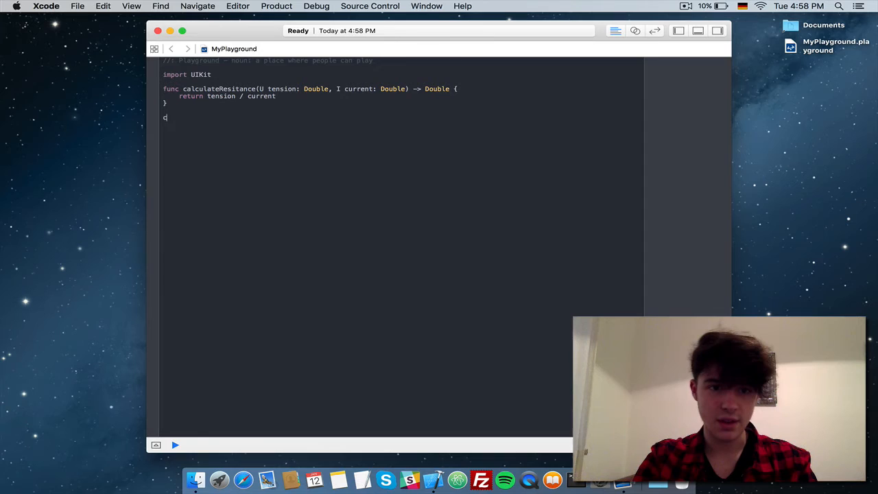
{"action": "type", "text": "calculateResitance(U: 3, I:"}
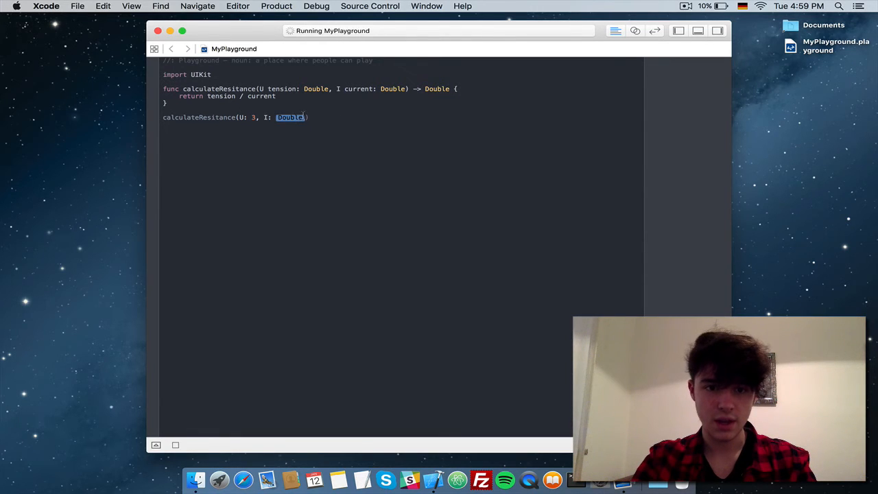
{"action": "type", "text": "1"}
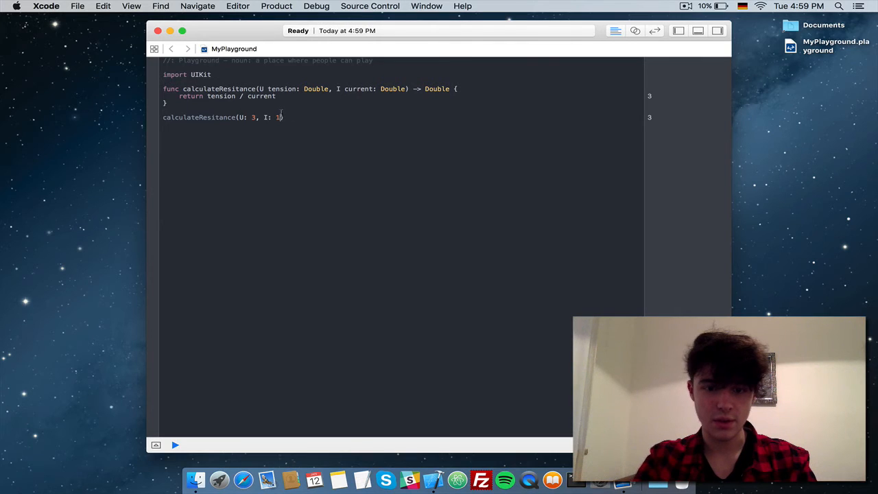
{"action": "type", "text": "2"}
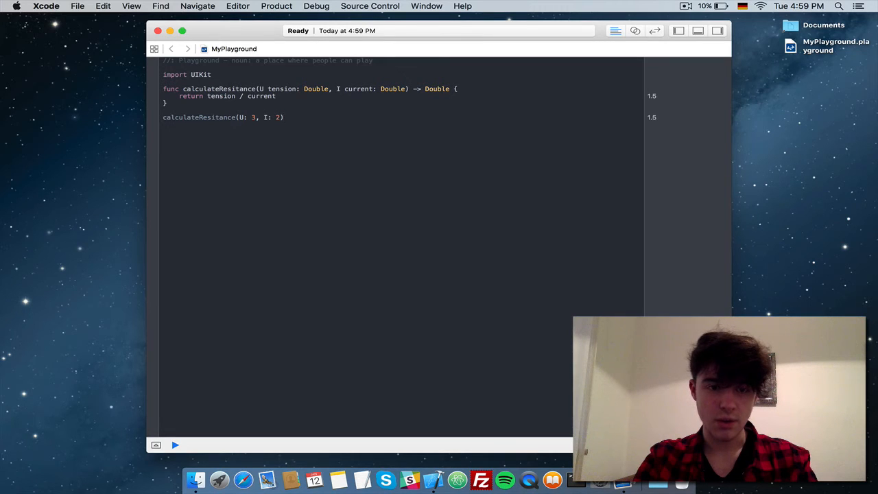
{"action": "left_click", "coordinate": [174, 444]}
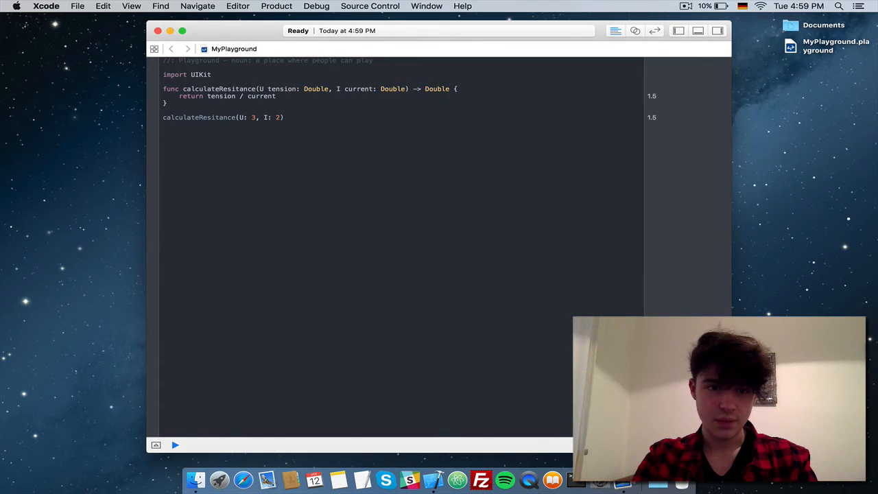
Declare number1: Double = 10, number2: Double = 30 and call calculateResitance with them
{"action": "type", "text": "var"}
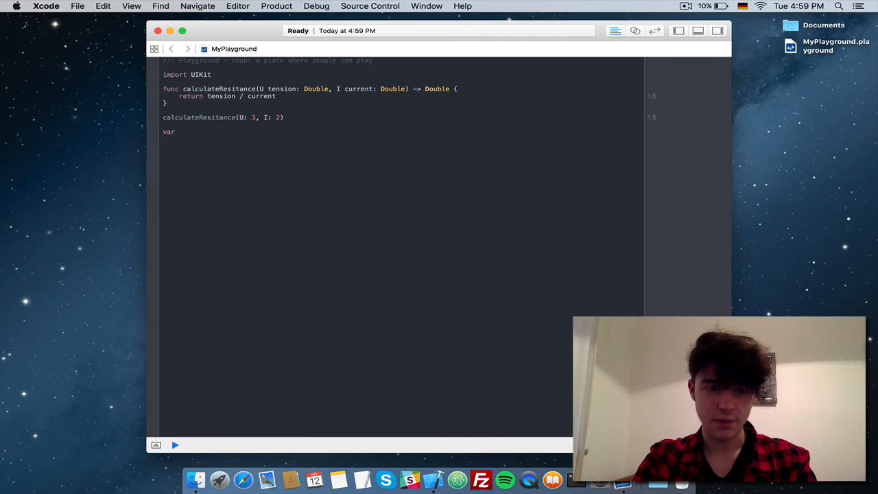
{"action": "type", "text": "na"}
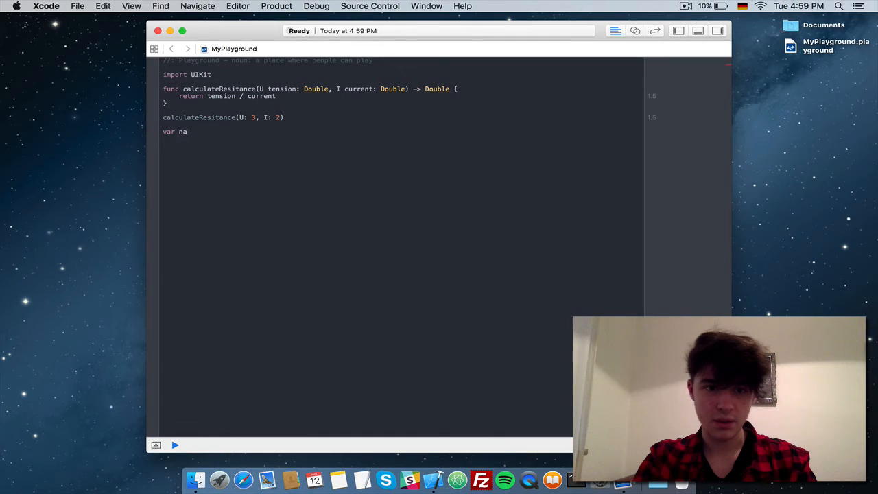
{"action": "type", "text": "umber1:"}
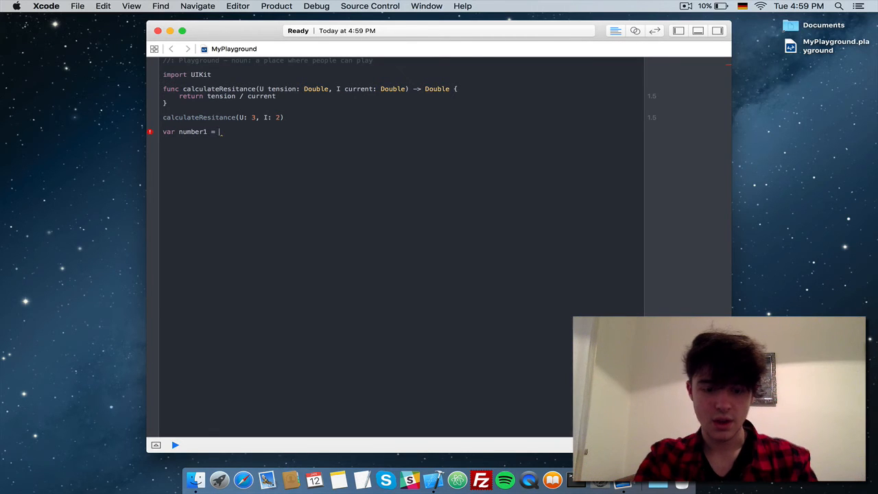
{"action": "type", "text": "10"}
{"action": "type", "text": "calculateResitance(U: "}
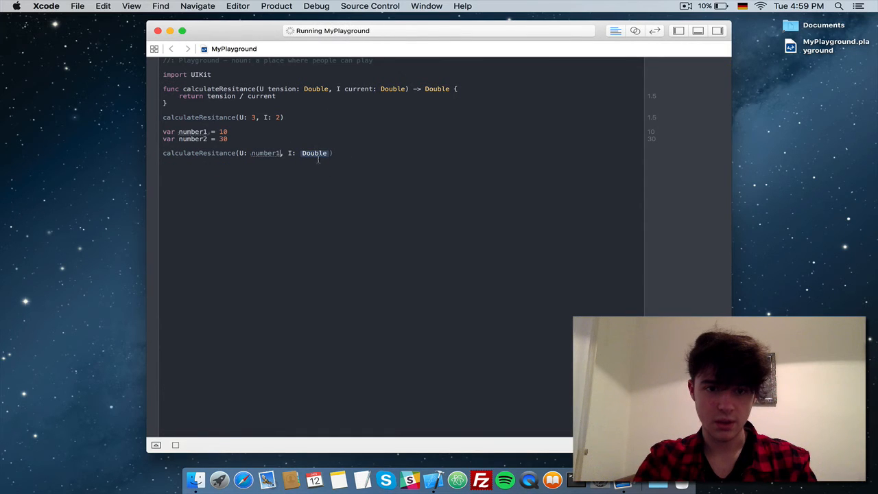
{"action": "type", "text": "number2"}
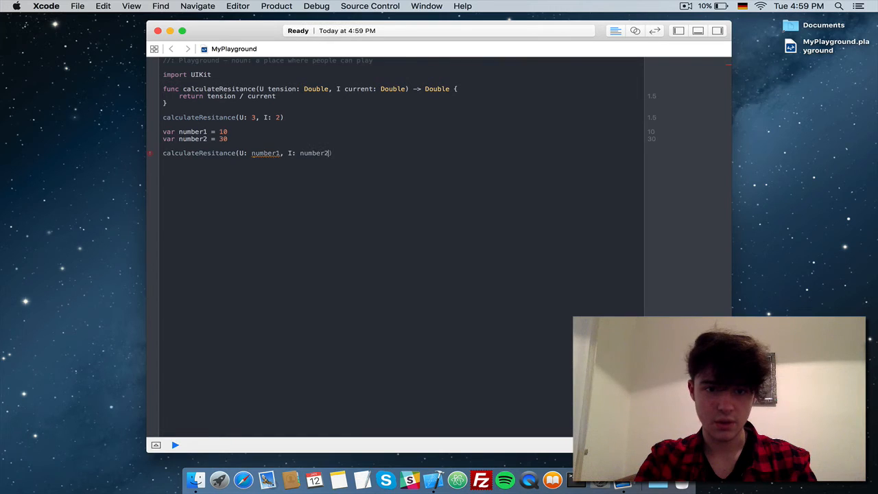
{"action": "left_click", "coordinate": [175, 445]}
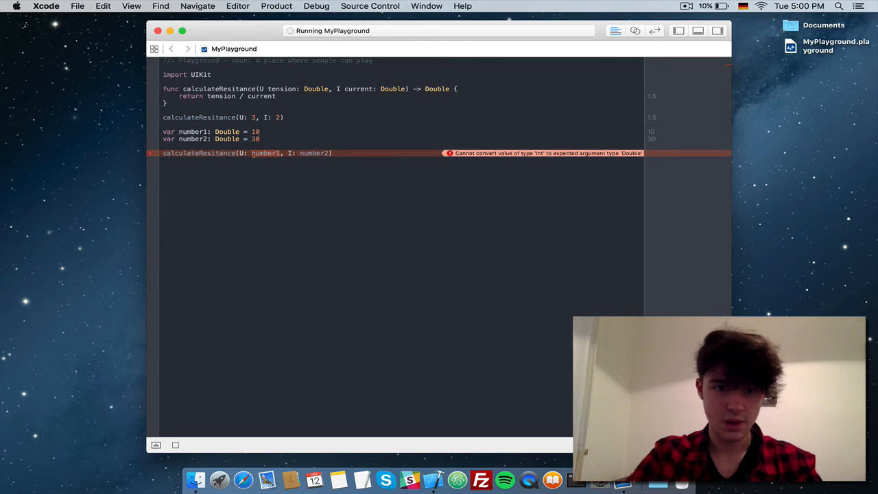
{"action": "left_click", "coordinate": [175, 444]}
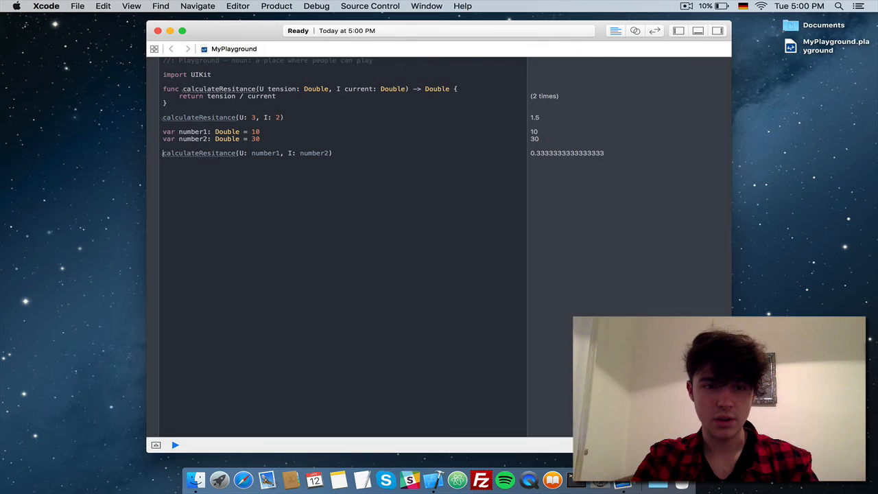
Assign the call to var result and add print(result) on the next line
{"action": "type", "text": "var result ="}
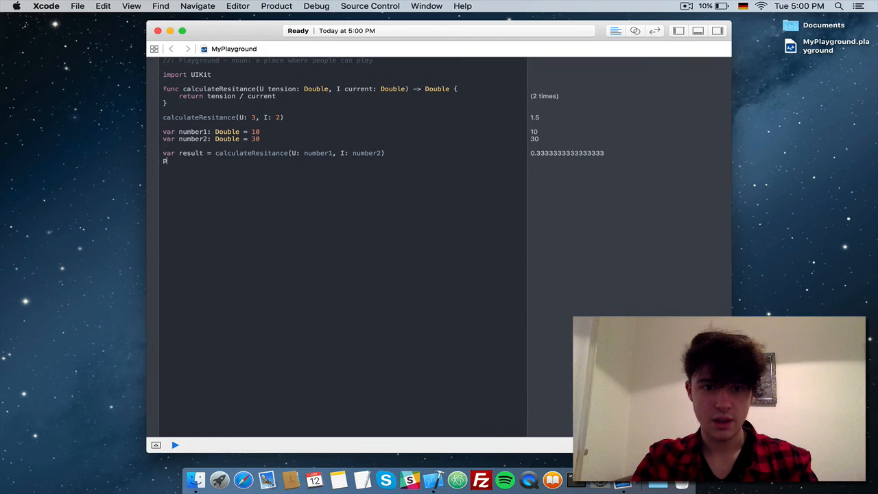
{"action": "type", "text": "print(result)"}
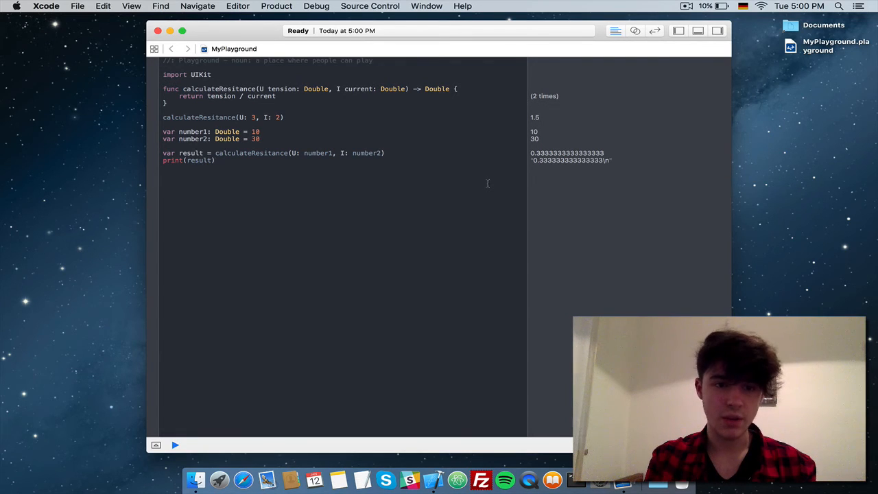
{"action": "left_click", "coordinate": [214, 160]}
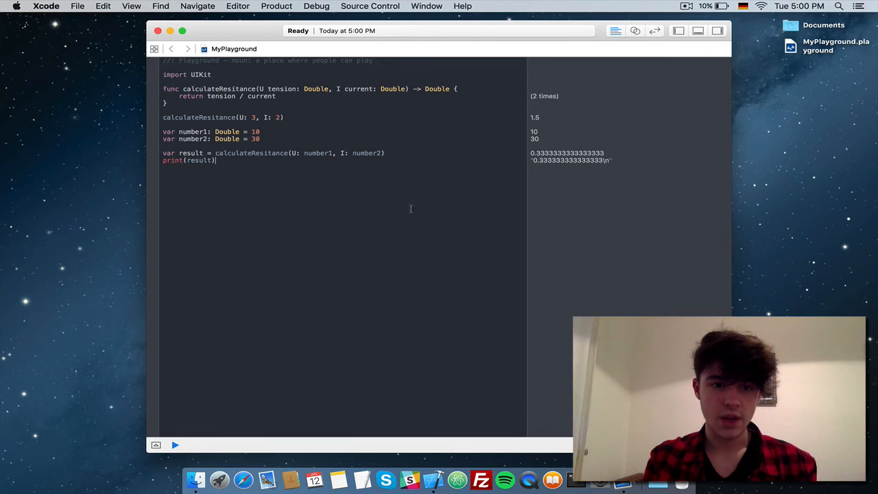
{"action": "mouse_move", "coordinate": [449, 180]}
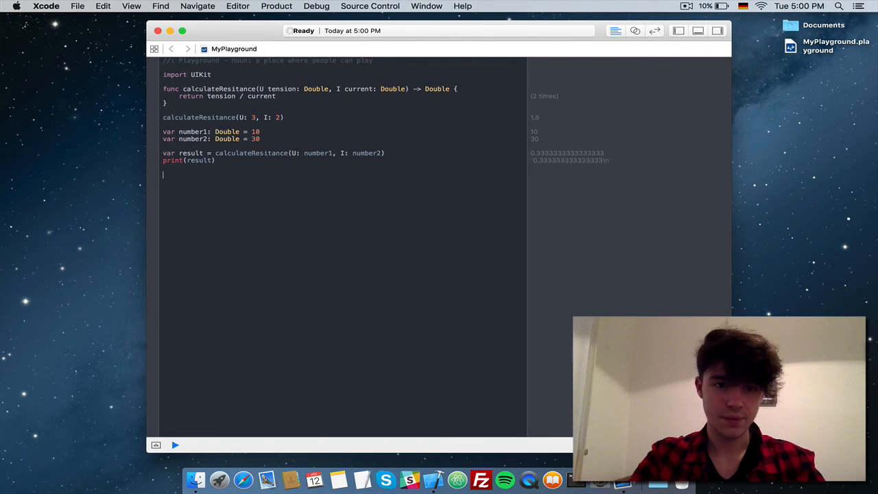
Type and then undo a commented-out func hello() experiment, leaving a stray */
{"action": "type", "text": "f"}
{"action": "type", "text": "*/"}
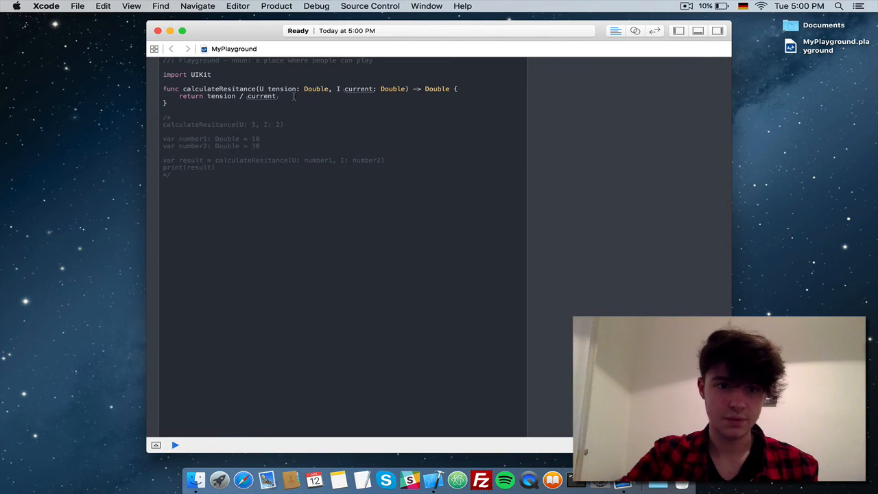
{"action": "type", "text": "func"}
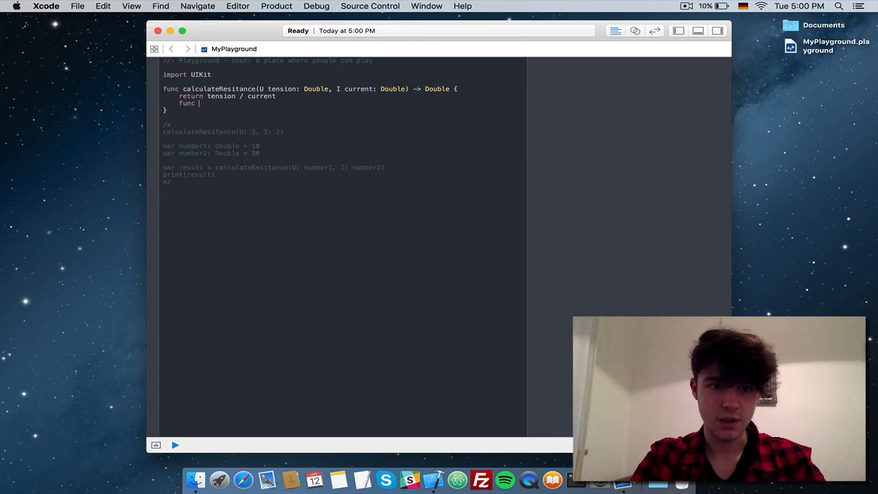
{"action": "type", "text": "hello()"}
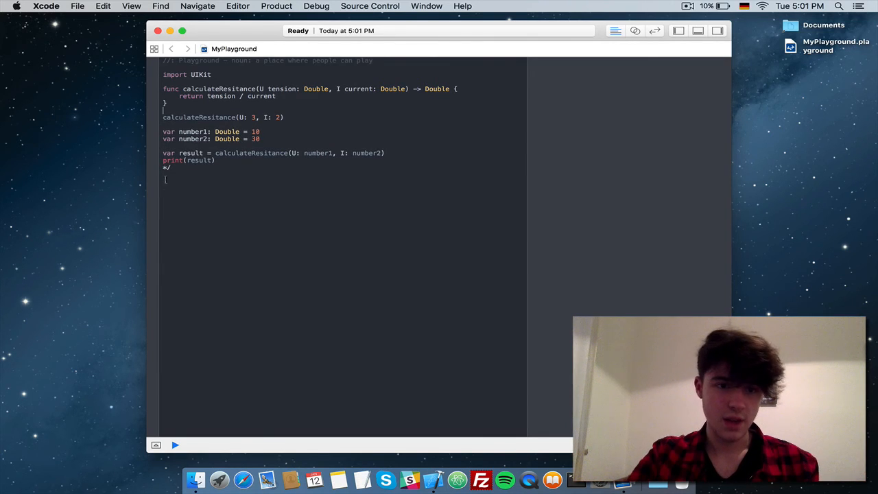
Delete the stray */ and write class Hello with func hello() commented 'Function -> Method!!!'
{"action": "left_click", "coordinate": [175, 445]}
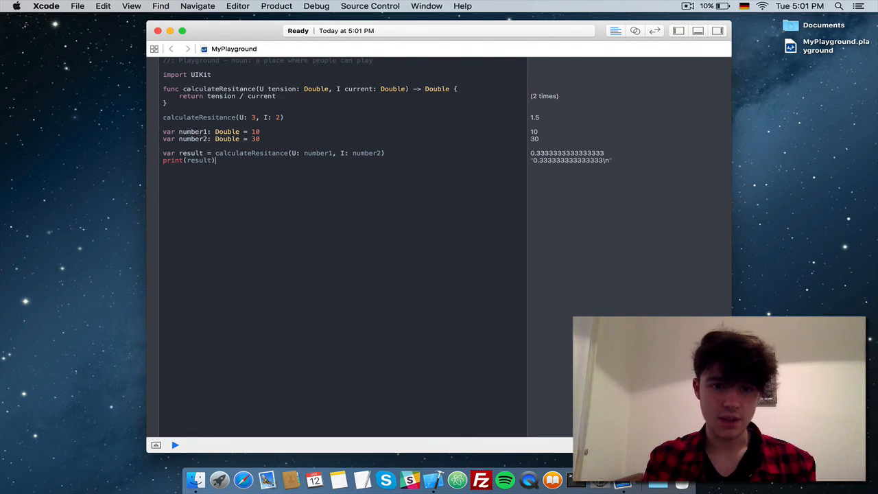
{"action": "type", "text": "class Hello {"}
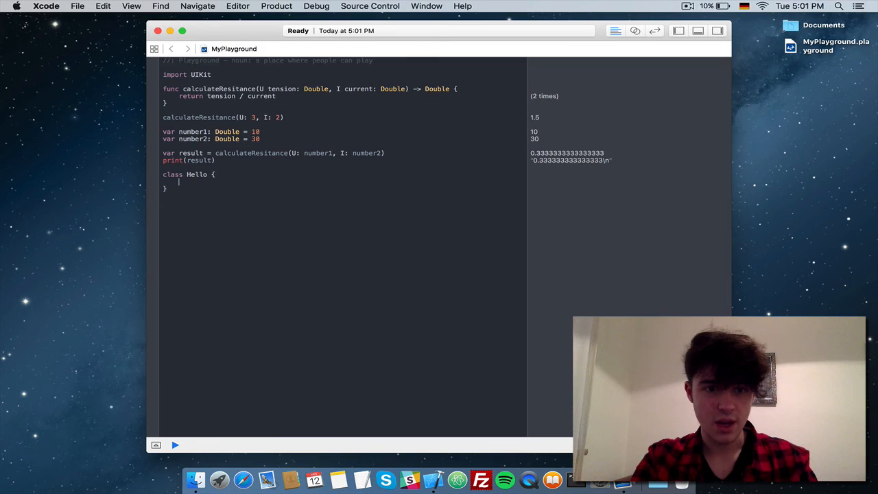
{"action": "type", "text": "func"}
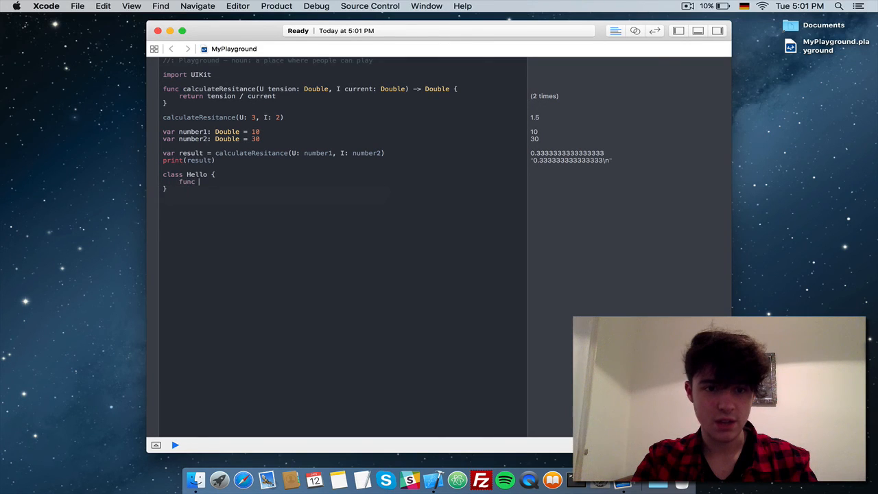
{"action": "type", "text": "hello() {"}
{"action": "type", "text": "} // Function -"}
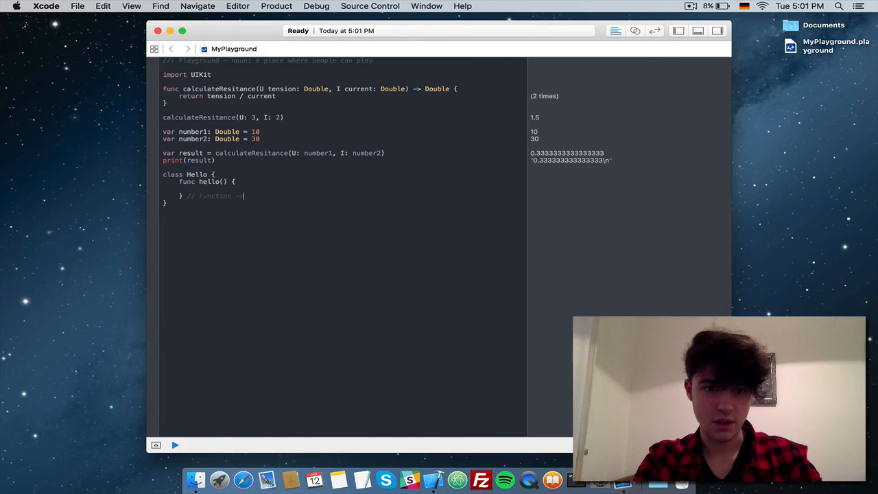
{"action": "type", "text": "Method!!!"}
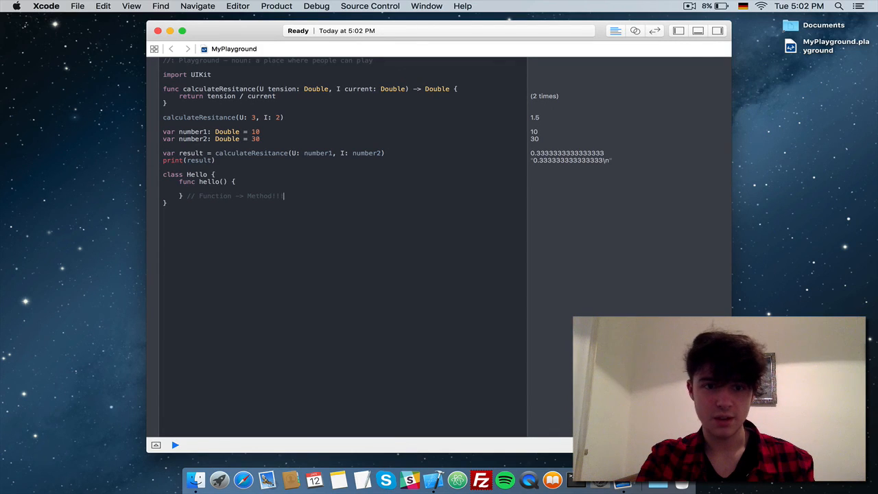
{"action": "type", "text": "!"}
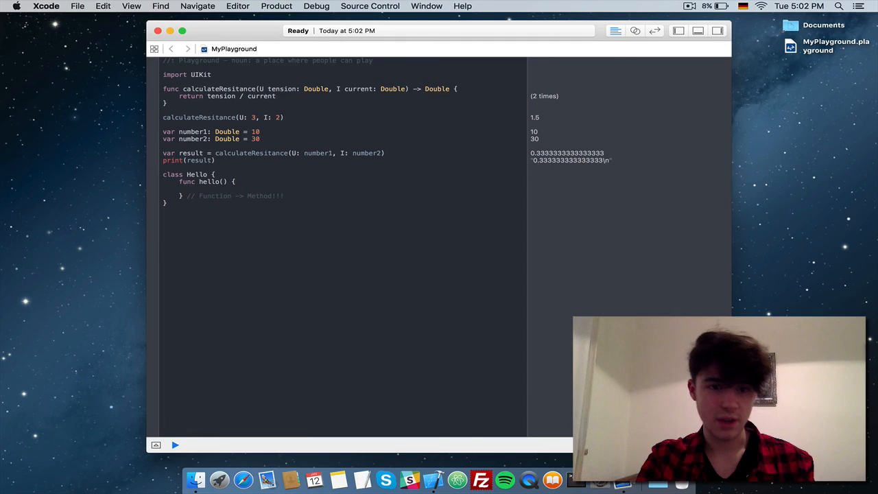